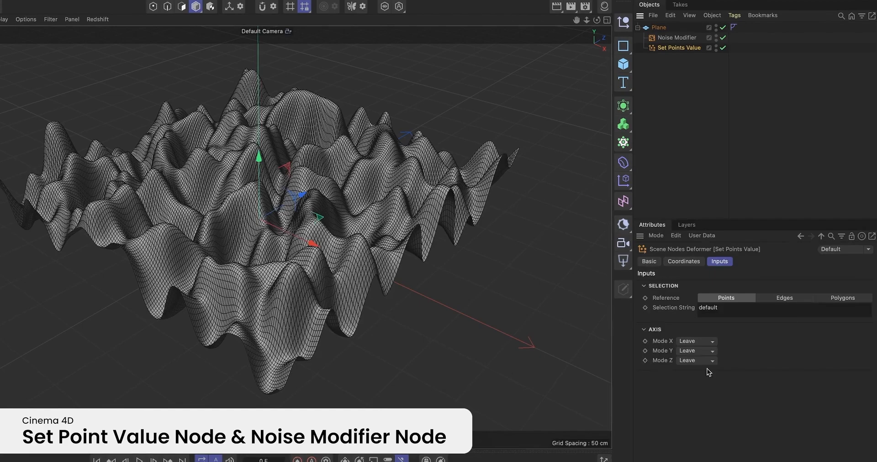
- Terrace the noise plane: set Points Value Mode Y to Quantize with 24 cm steps
left_click(694, 351)
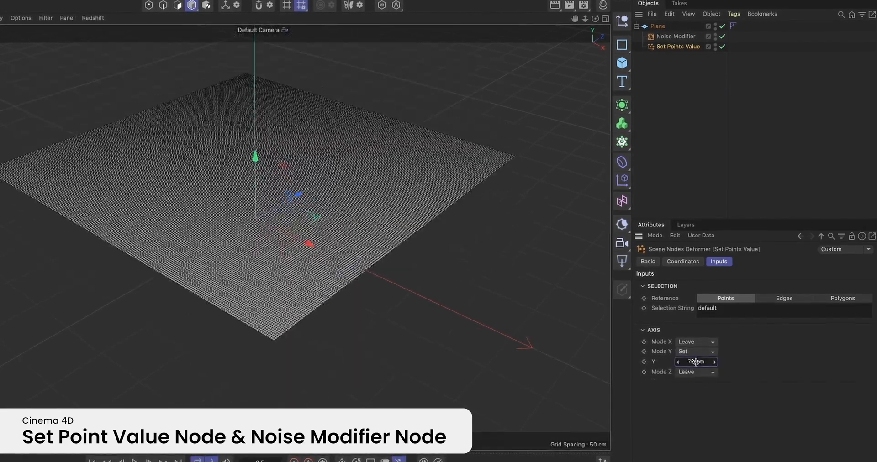
left_click(694, 352)
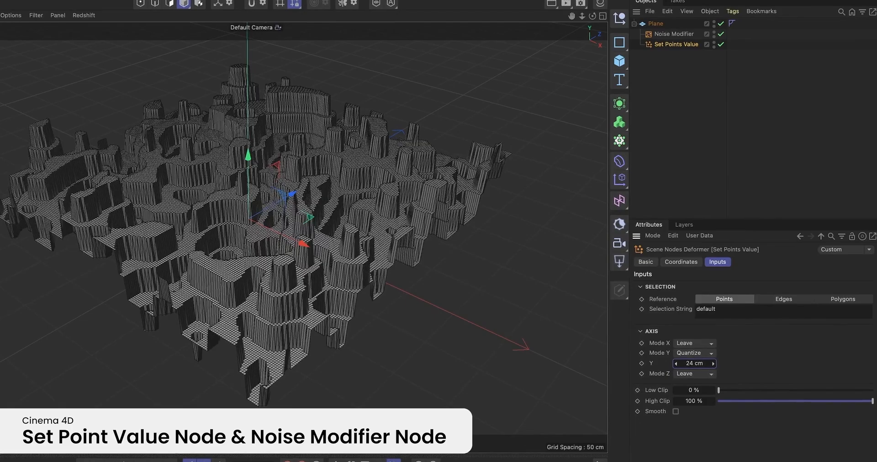
left_click(675, 413)
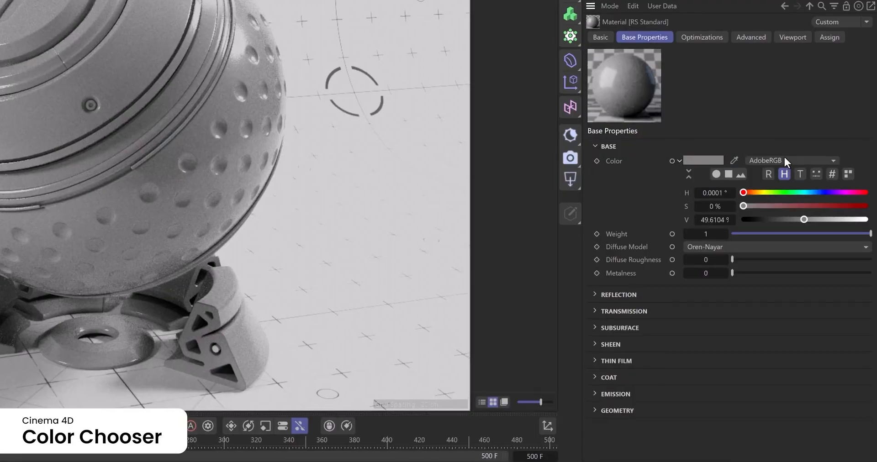
- Pick a different colour space from the AdobeRGB dropdown beside Base Properties Color
left_click(833, 161)
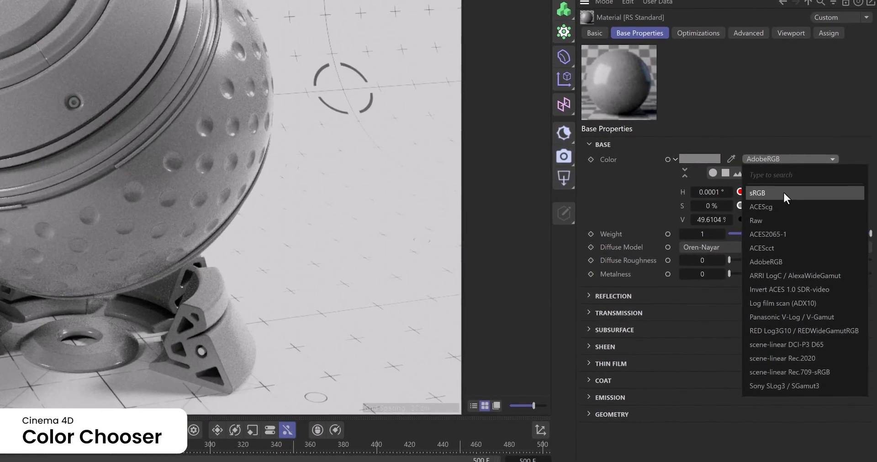
left_click(757, 192)
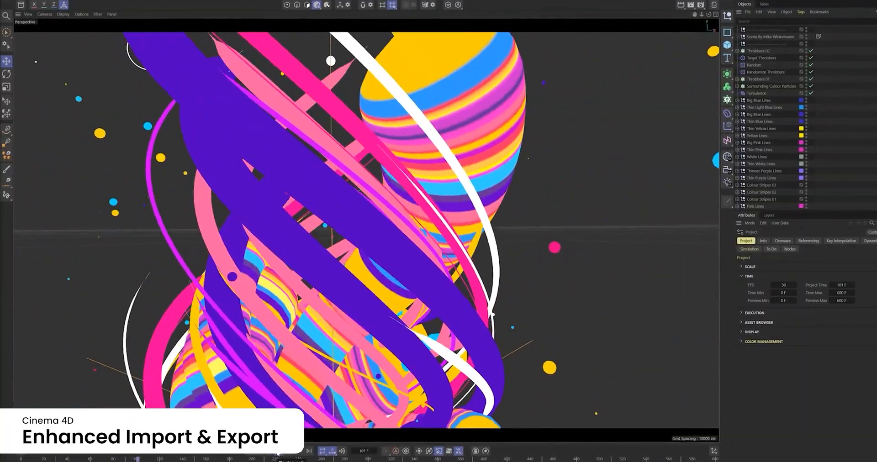
- Play the ribbon animation forward from frame 101 to frame 122
left_click(311, 452)
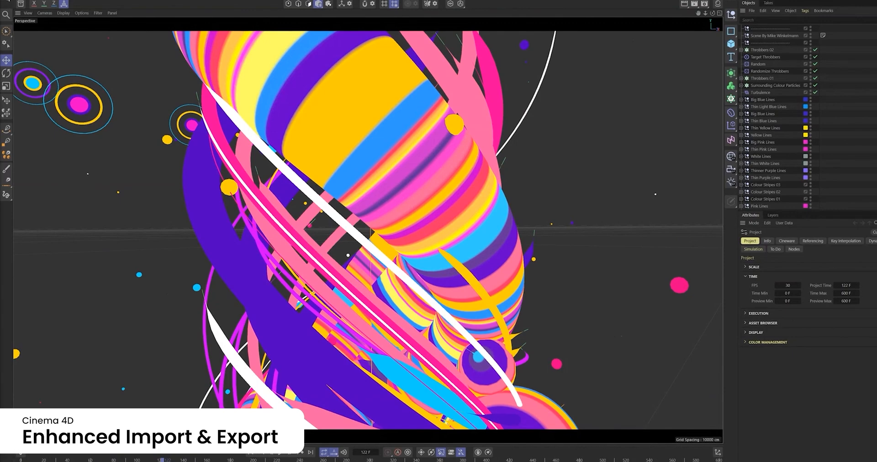